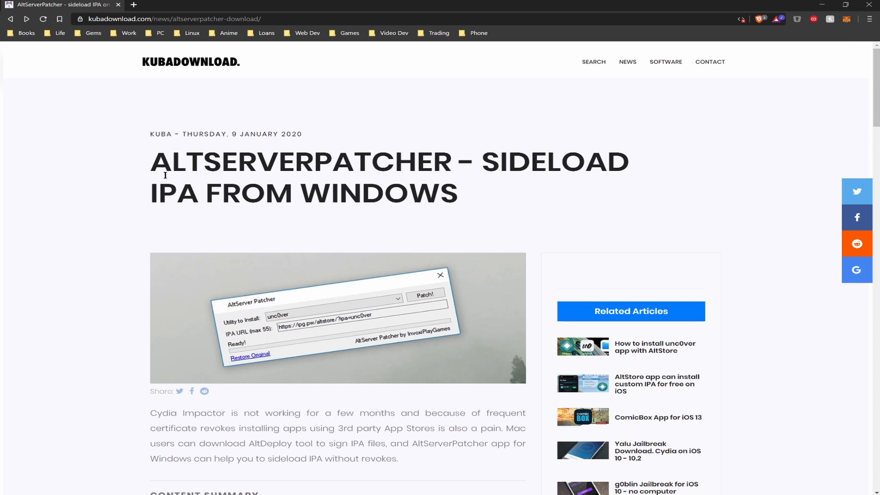
Read down to the guide's Windows signing steps and follow the 'AltServer Windows' link
{"action": "left_click_drag", "start_coordinate": [150, 162], "coordinate": [334, 162]}
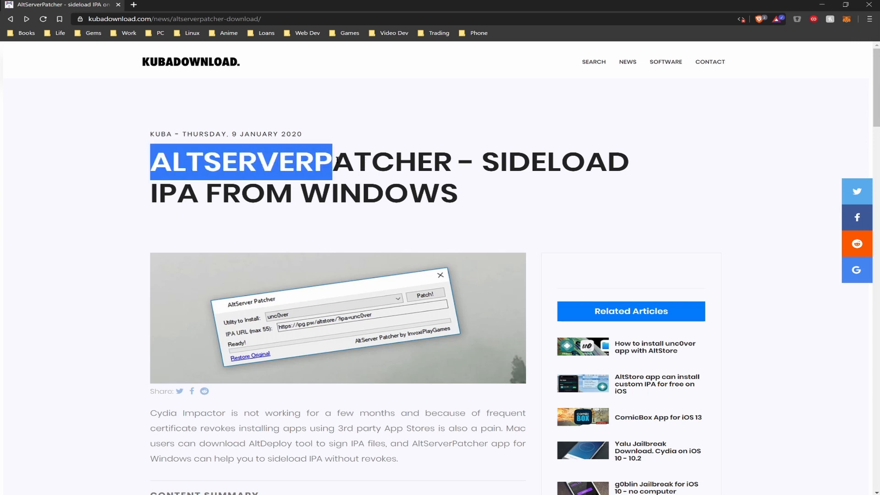
{"action": "left_click", "coordinate": [549, 232]}
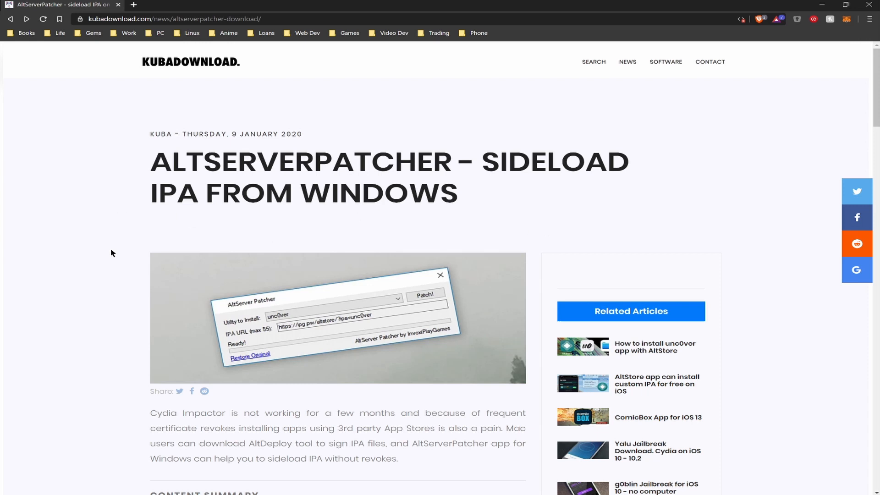
{"action": "scroll", "scroll_direction": "down", "scroll_amount": 3}
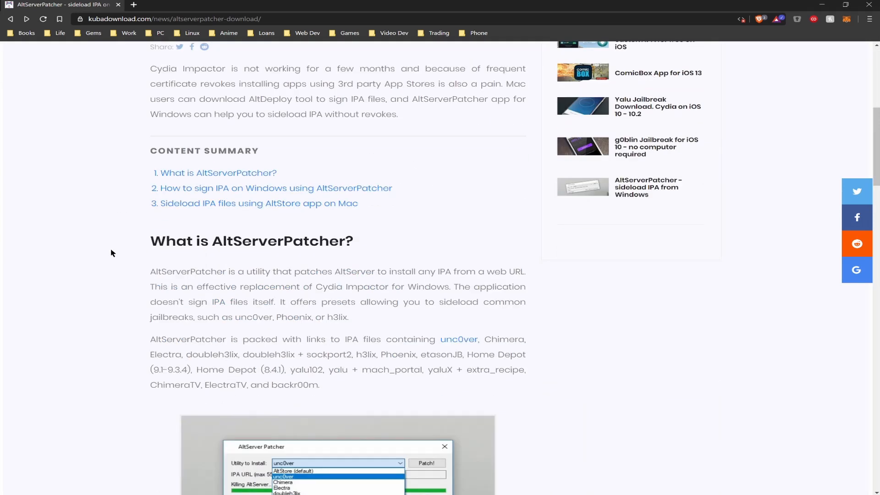
{"action": "scroll", "scroll_direction": "down", "scroll_amount": 3}
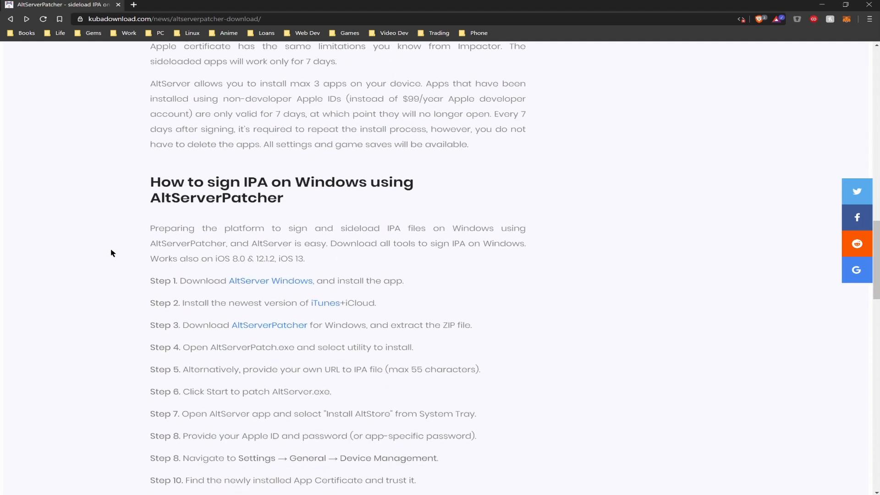
{"action": "scroll", "scroll_direction": "down", "scroll_amount": 3}
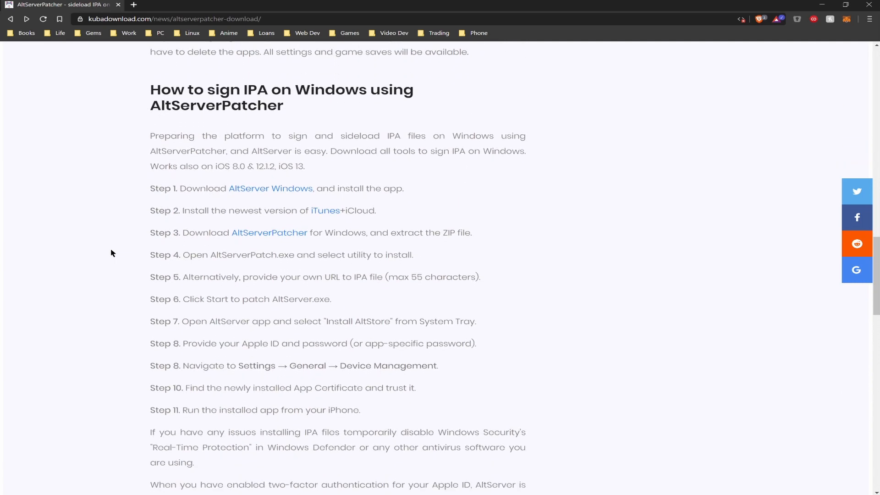
{"action": "left_click", "coordinate": [271, 188]}
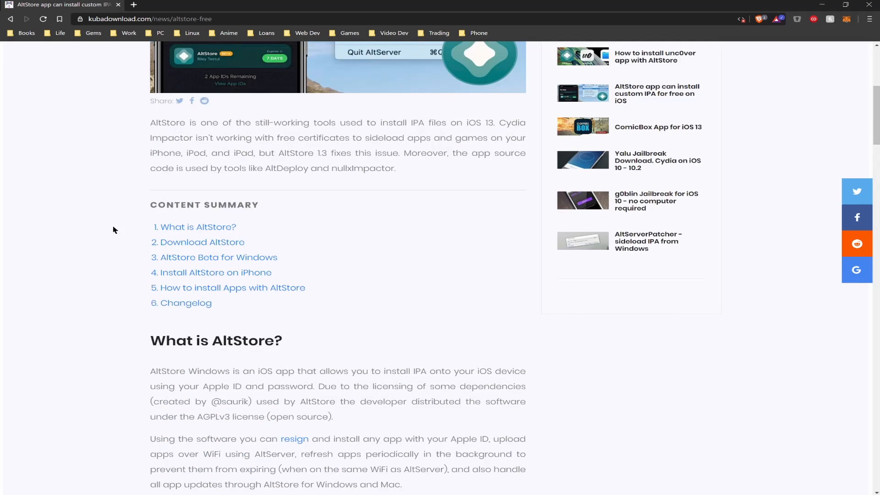
Save altinstaller.zip from the AltStore page into the Desktop ipad folder
{"action": "scroll", "scroll_direction": "down", "scroll_amount": 3}
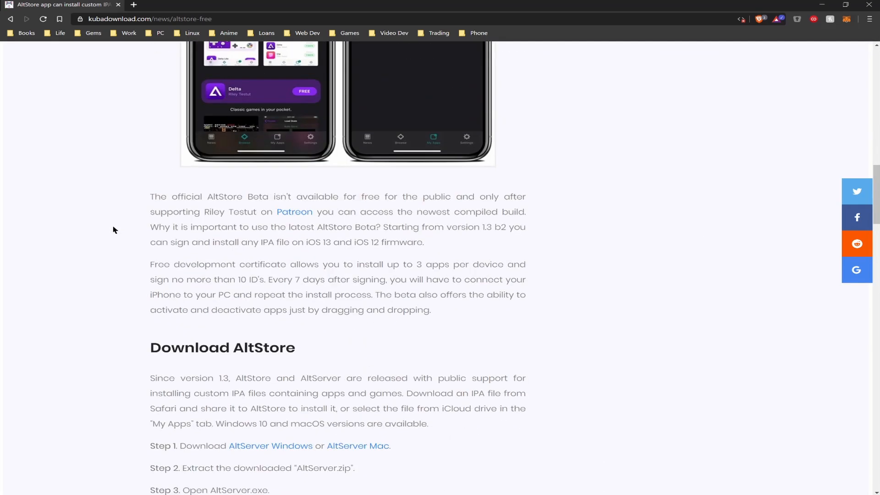
{"action": "scroll", "scroll_direction": "down", "scroll_amount": 3}
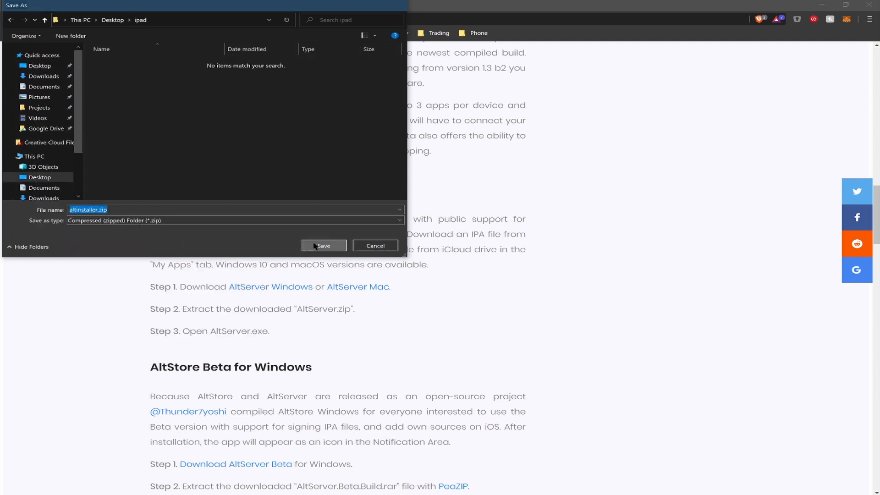
{"action": "left_click", "coordinate": [324, 245]}
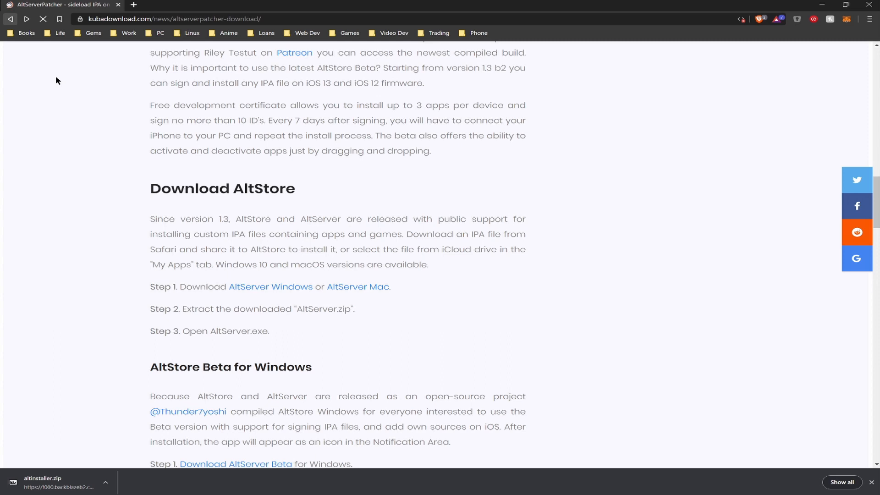
Extract altinstaller.zip with 7-Zip and run setup.exe from the altinstaller folder
{"action": "scroll", "scroll_direction": "down", "scroll_amount": 3}
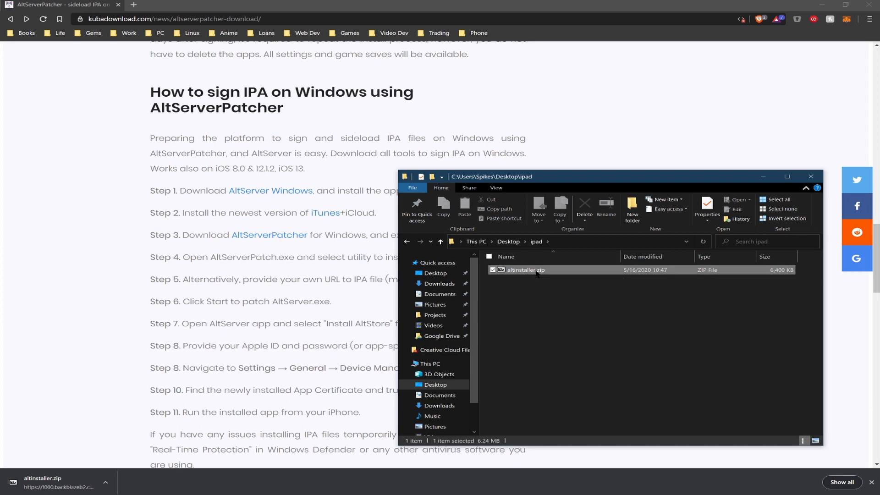
{"action": "right_click", "coordinate": [525, 270]}
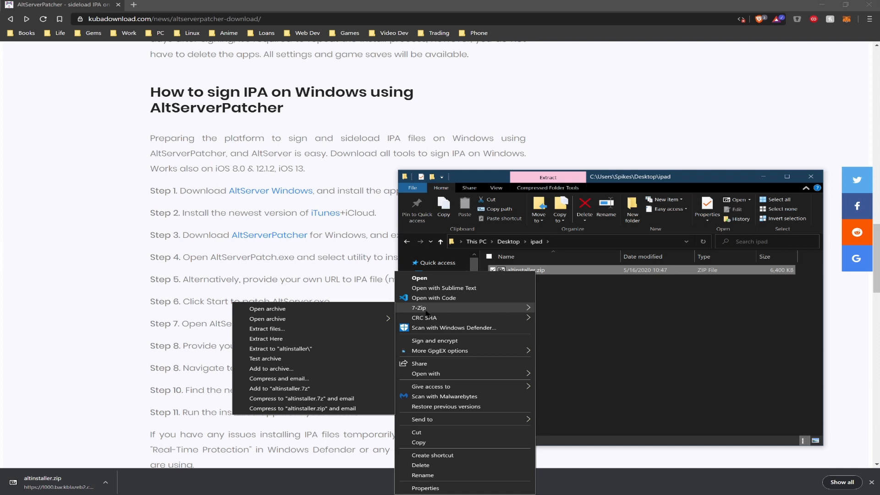
{"action": "left_click", "coordinate": [268, 328]}
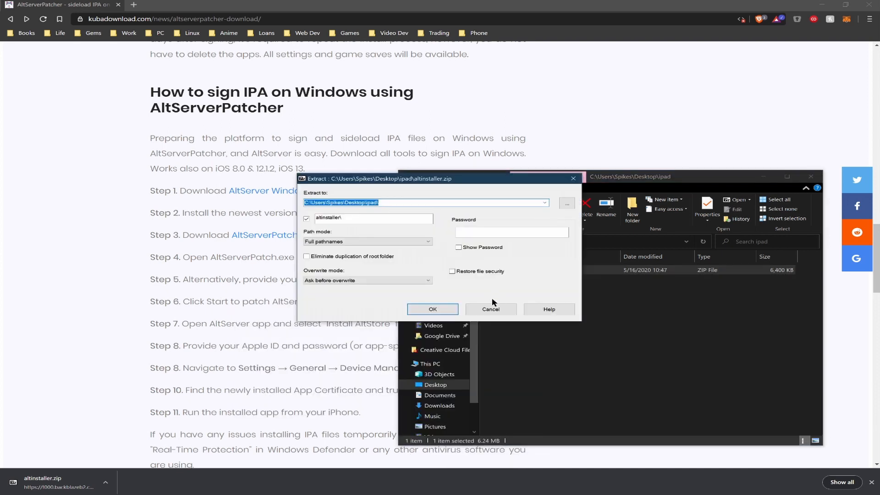
{"action": "left_click", "coordinate": [432, 309]}
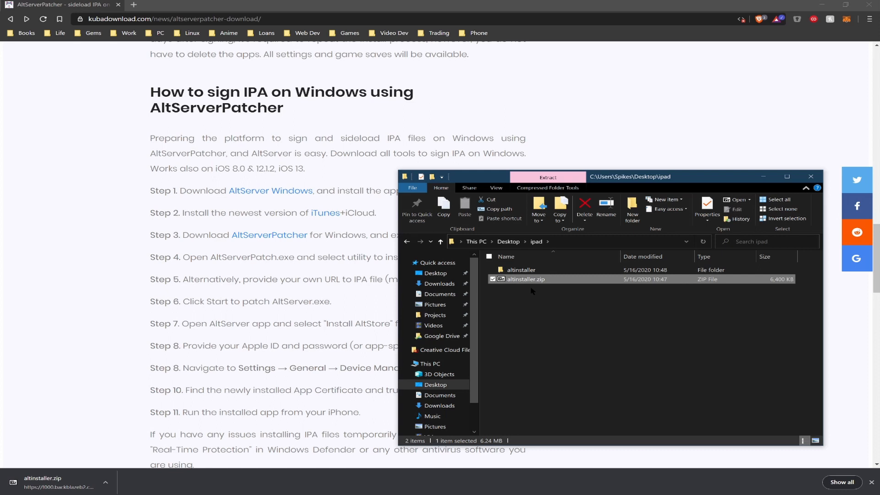
{"action": "double_click", "coordinate": [521, 270]}
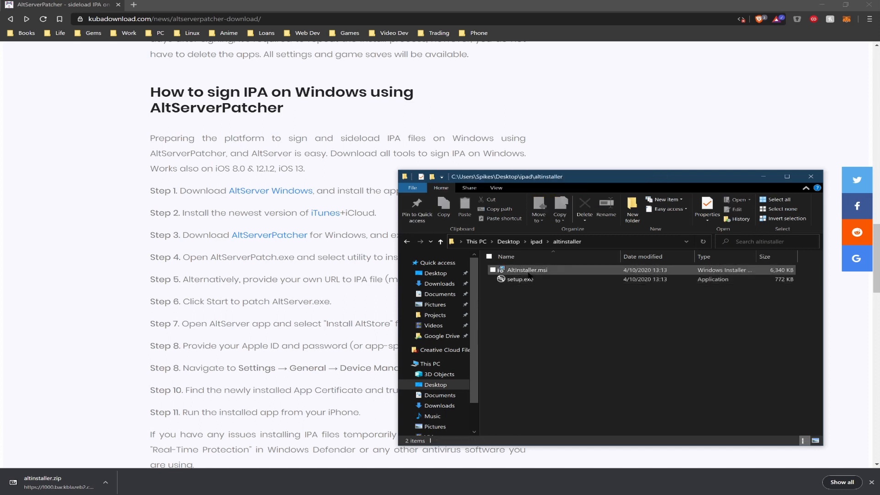
{"action": "double_click", "coordinate": [519, 279]}
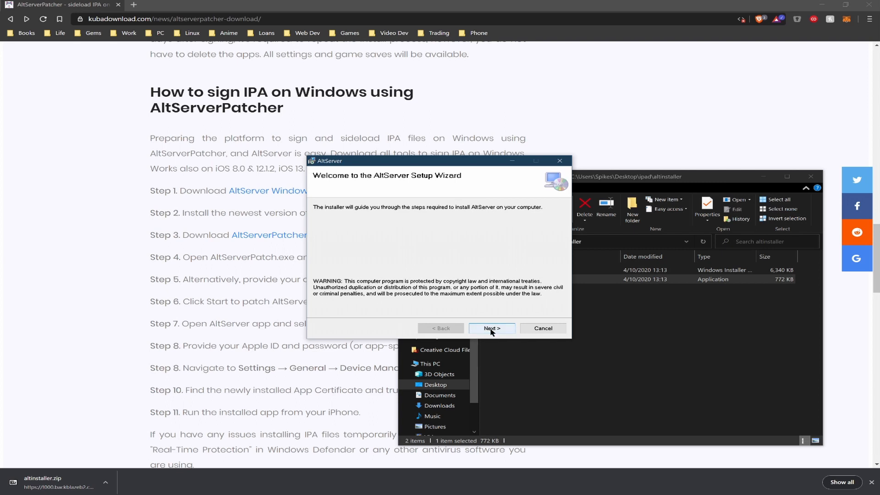
Move past the AltServer wizard welcome page, keeping the default install folder
{"action": "left_click", "coordinate": [490, 328]}
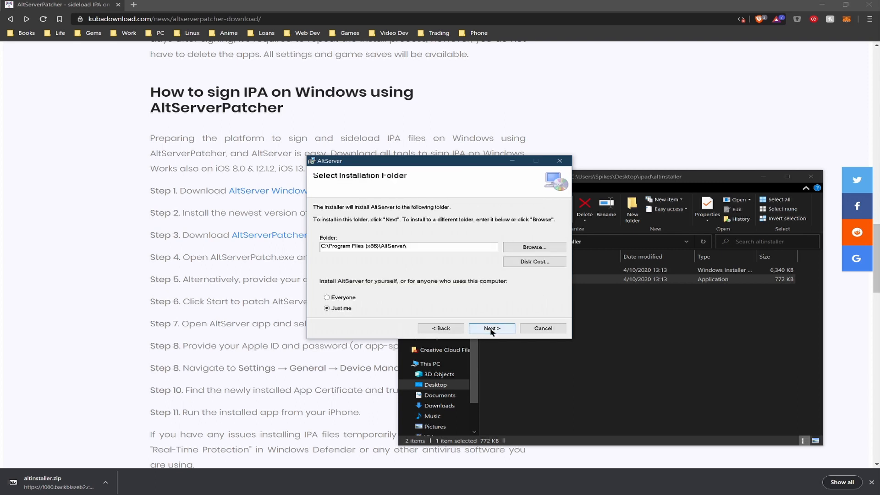
{"action": "left_click", "coordinate": [491, 328]}
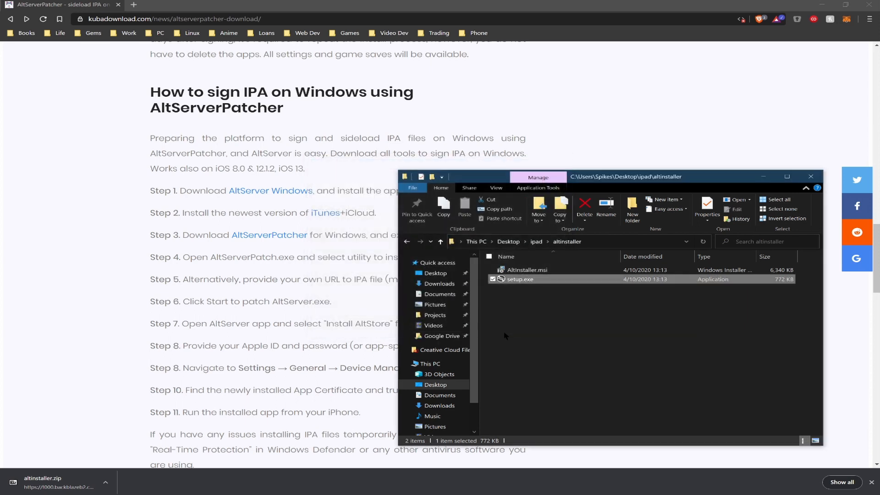
{"action": "mouse_move", "coordinate": [765, 176]}
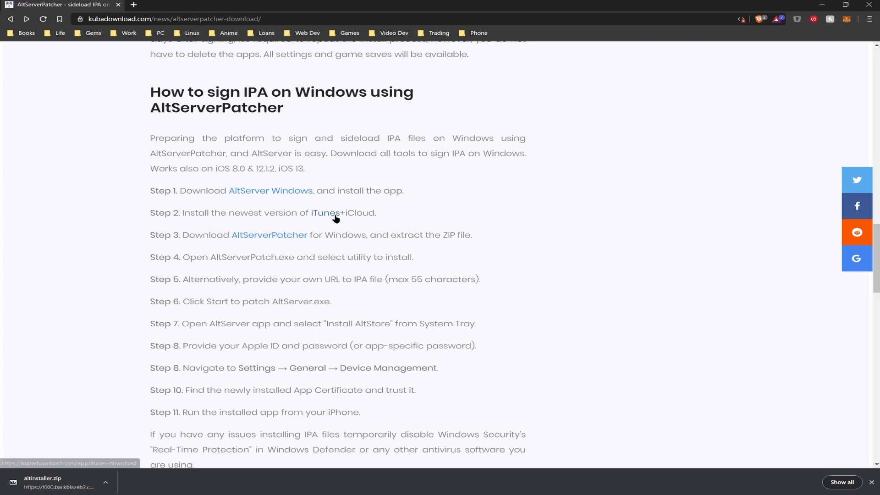
Download the 64-bit iTunes installer iTunes64Setup.exe into the ipad folder
{"action": "double_click", "coordinate": [341, 212]}
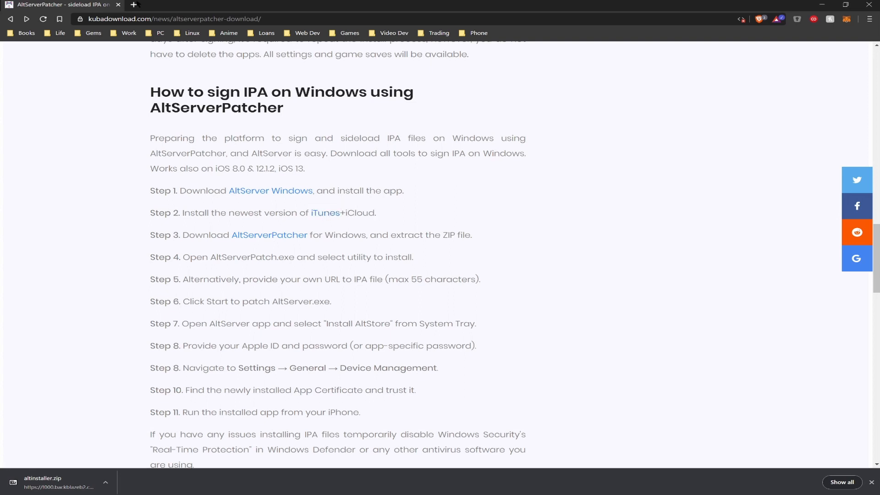
{"action": "type", "text": "itunes/"}
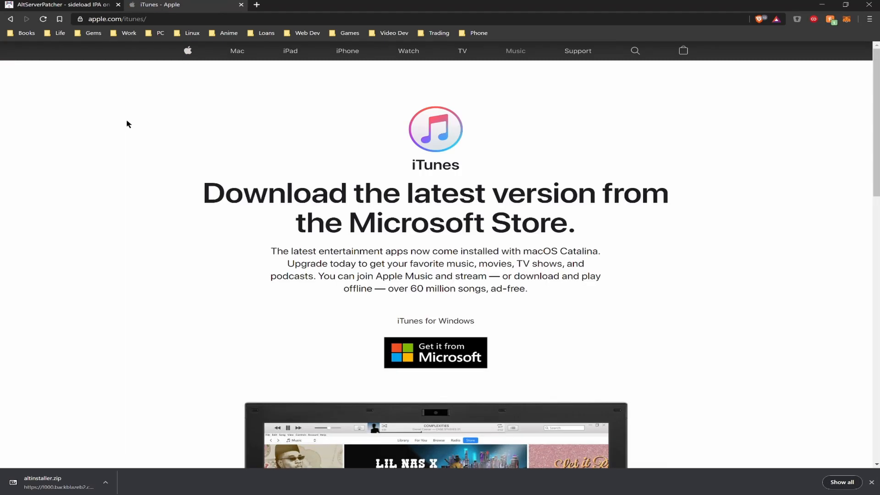
{"action": "scroll", "scroll_direction": "down", "scroll_amount": 3}
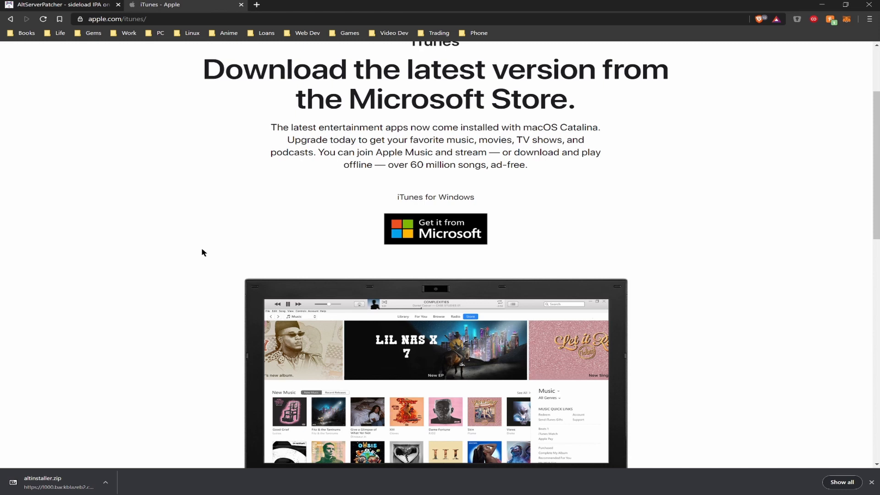
{"action": "scroll", "scroll_direction": "down", "scroll_amount": 3}
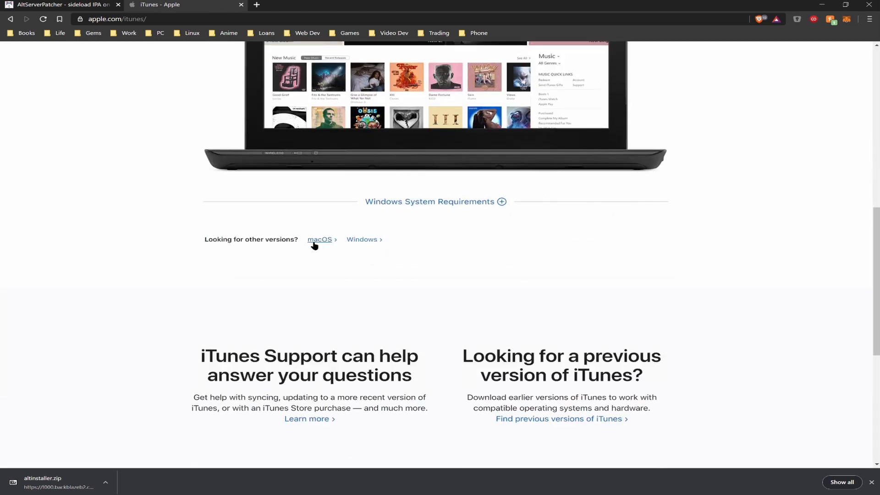
{"action": "mouse_move", "coordinate": [361, 239]}
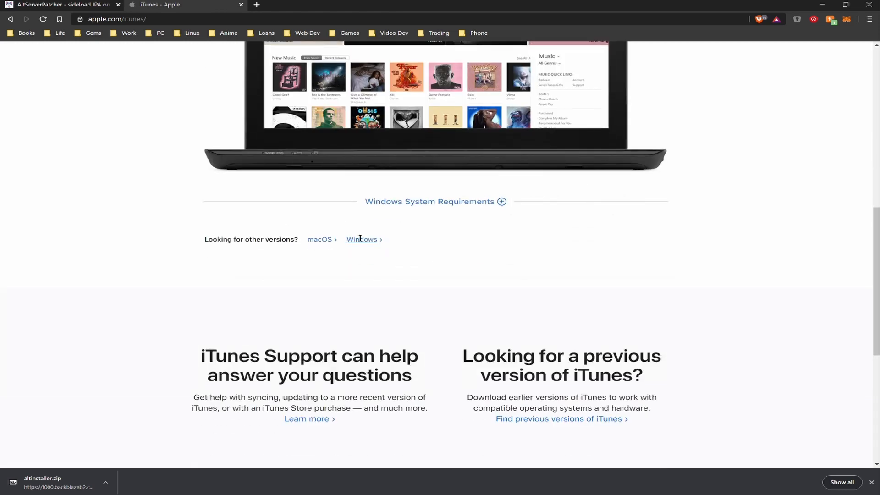
{"action": "left_click", "coordinate": [362, 240]}
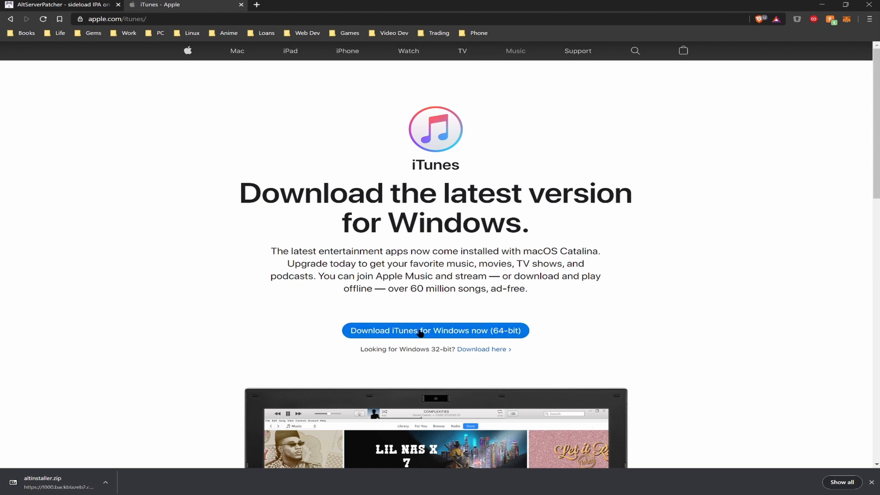
{"action": "mouse_move", "coordinate": [483, 338]}
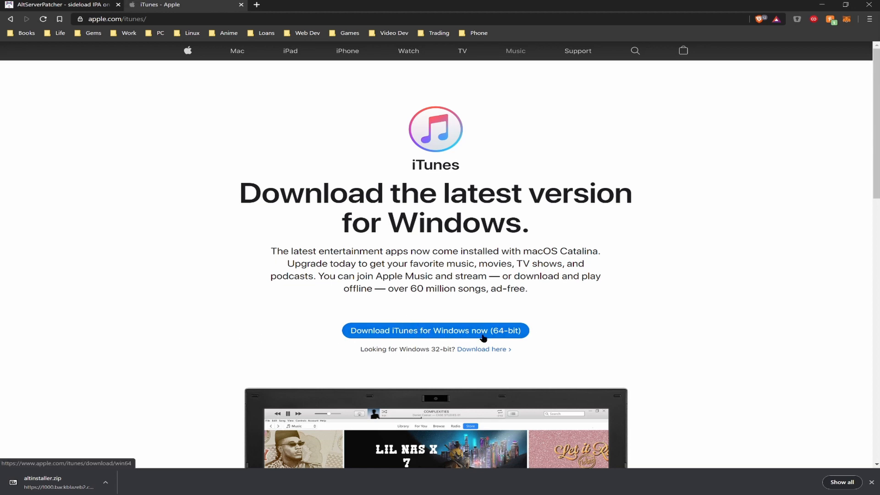
{"action": "left_click", "coordinate": [435, 330]}
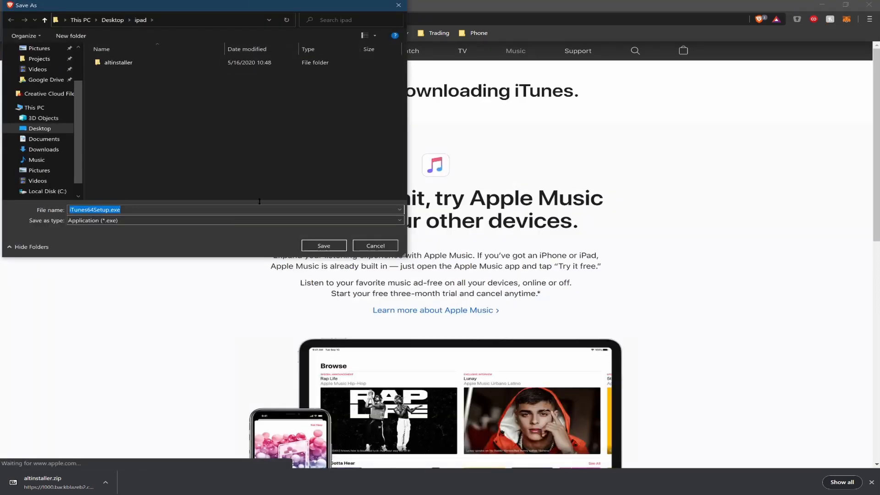
{"action": "left_click", "coordinate": [324, 246]}
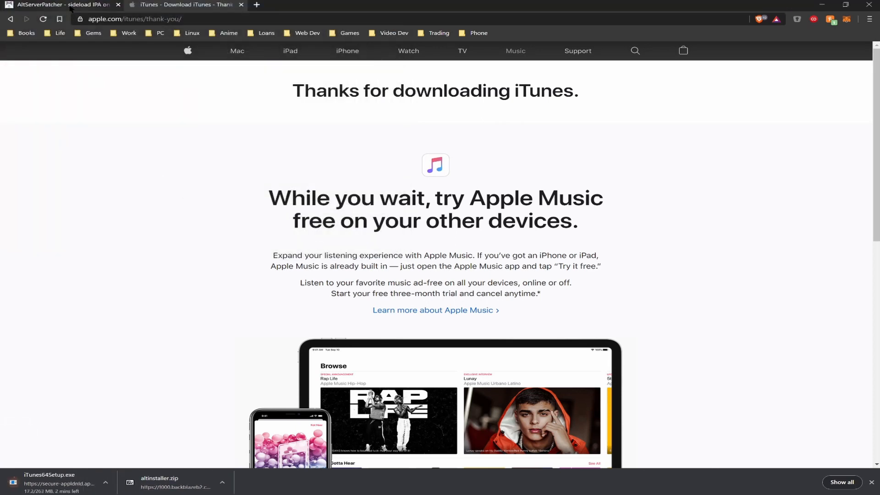
Go from icloud.com to Apple's iCloud for Windows download, reaching the iCloudSetup.exe save prompt
{"action": "type", "text": "icloud&t=brave&ia=web"}
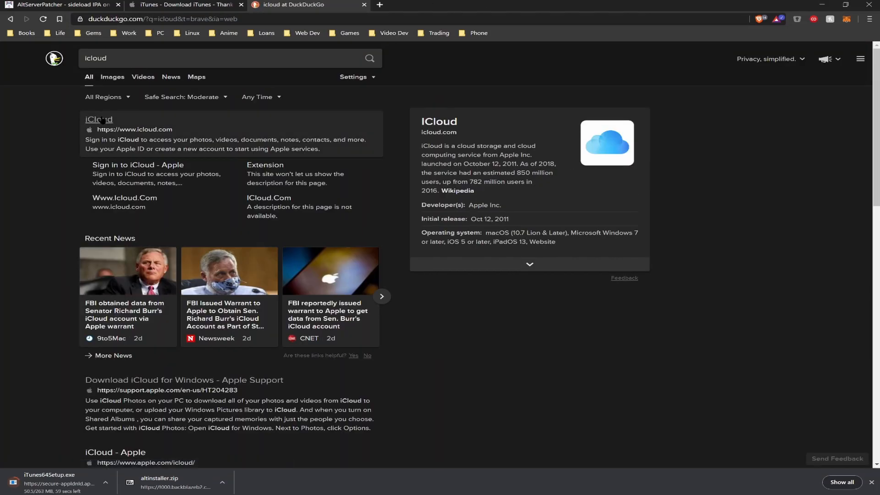
{"action": "left_click", "coordinate": [98, 120]}
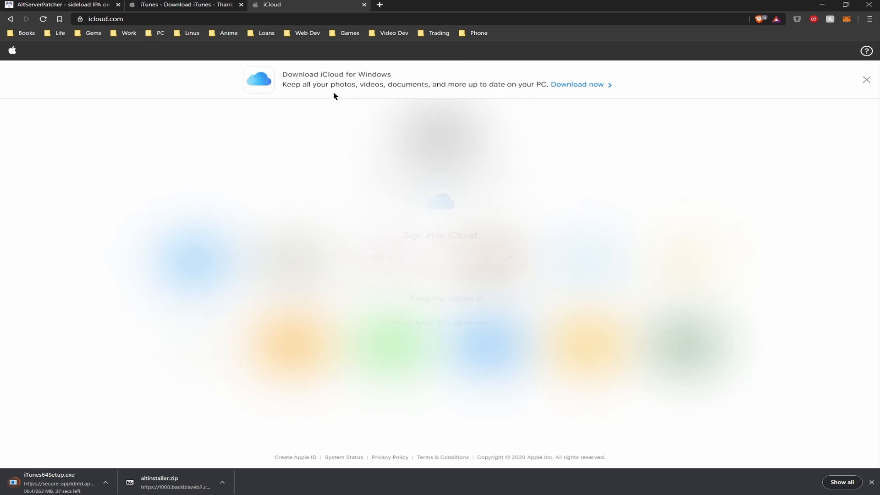
{"action": "left_click", "coordinate": [577, 85]}
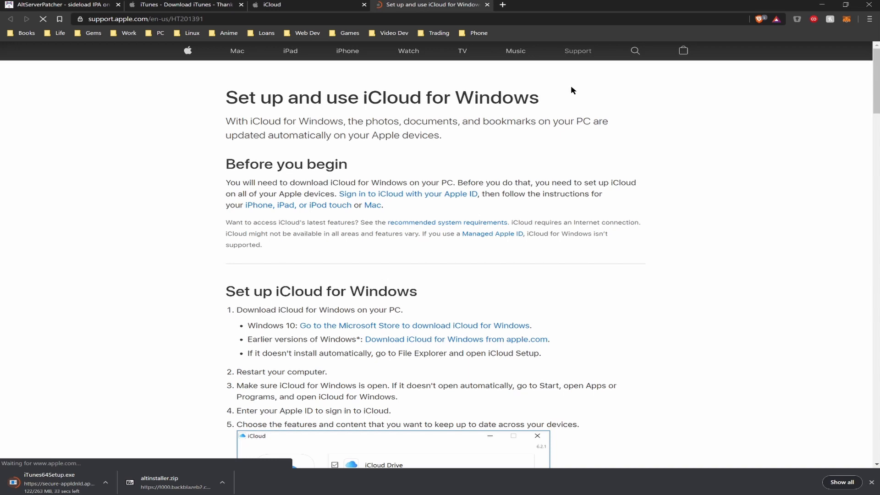
{"action": "scroll", "scroll_direction": "down", "scroll_amount": 3}
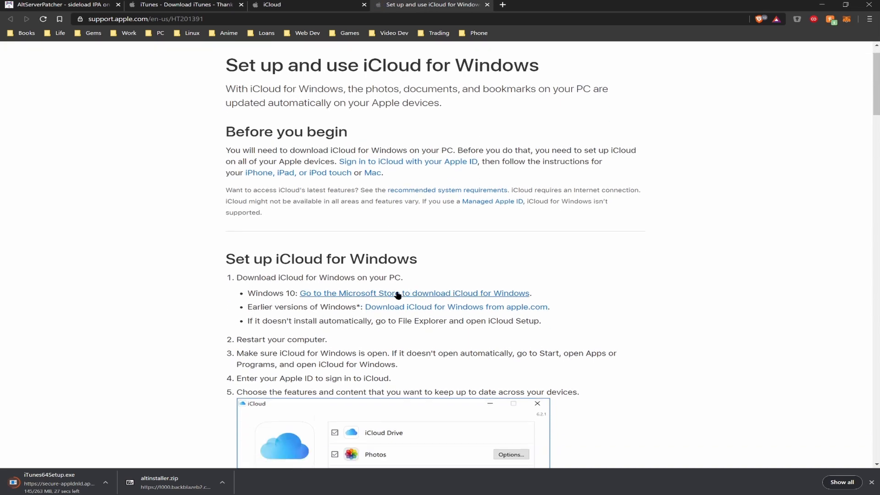
{"action": "mouse_move", "coordinate": [463, 314]}
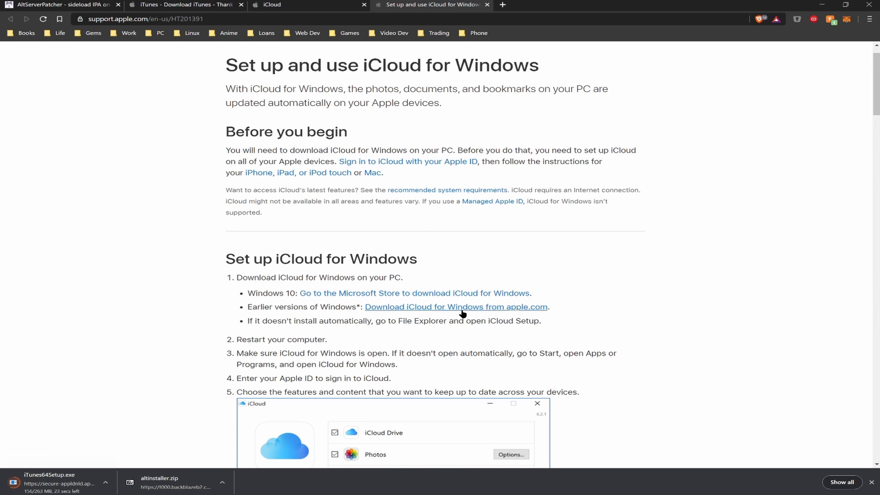
{"action": "left_click", "coordinate": [456, 307]}
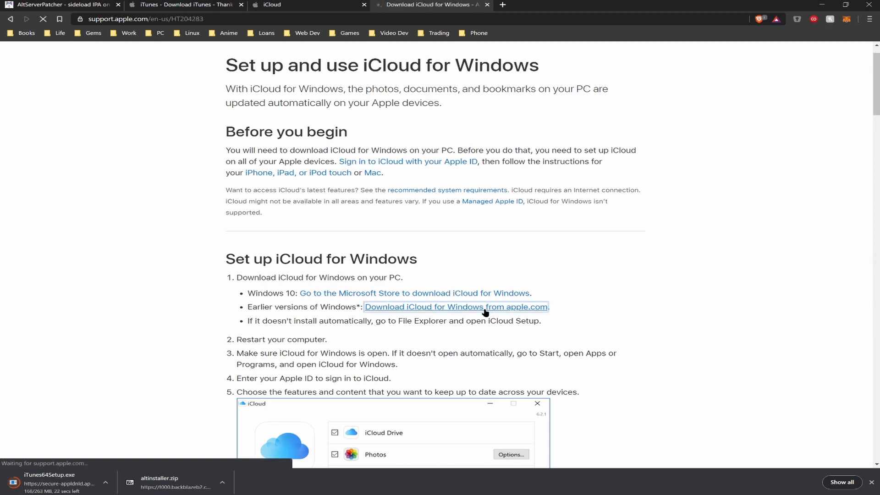
{"action": "left_click", "coordinate": [456, 306]}
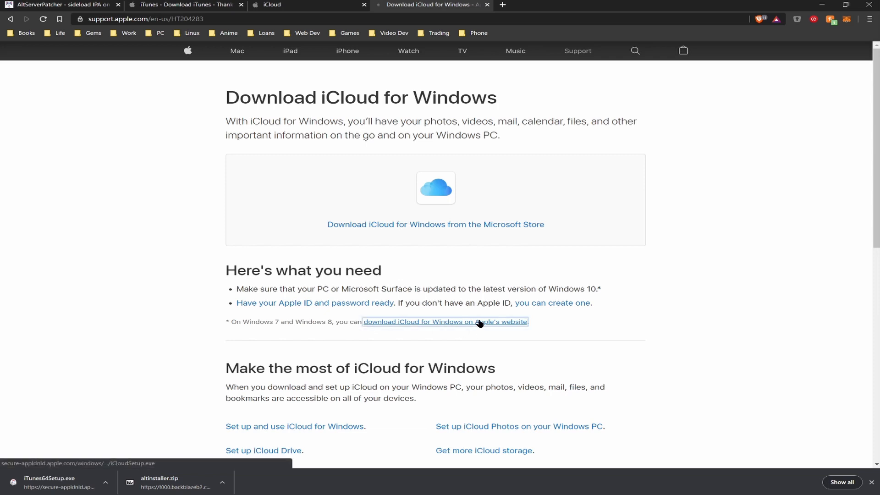
{"action": "left_click", "coordinate": [445, 322]}
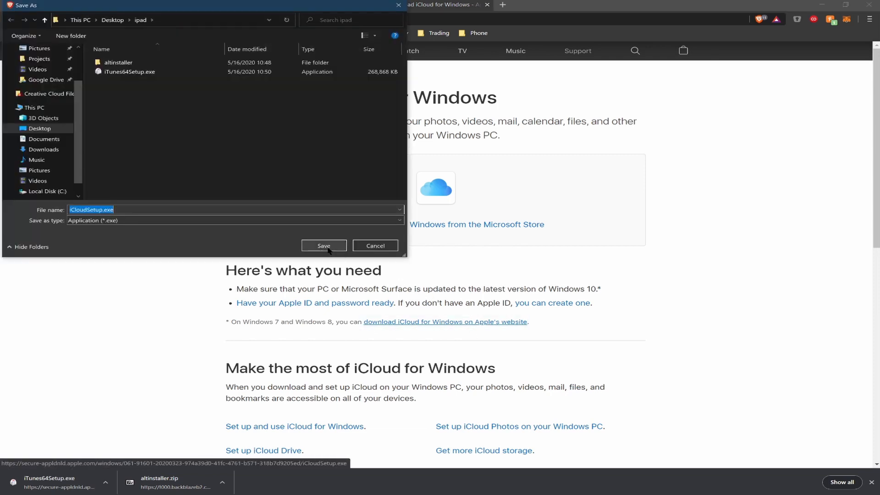
Save iCloudSetup.exe, then install iTunes with shortcut, default player, auto-update and auto-launch off
{"action": "left_click", "coordinate": [325, 246]}
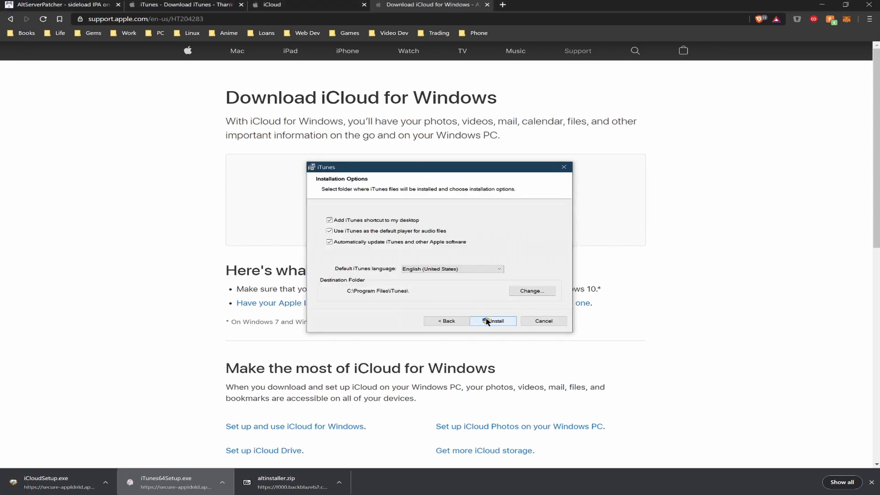
{"action": "left_click", "coordinate": [330, 220]}
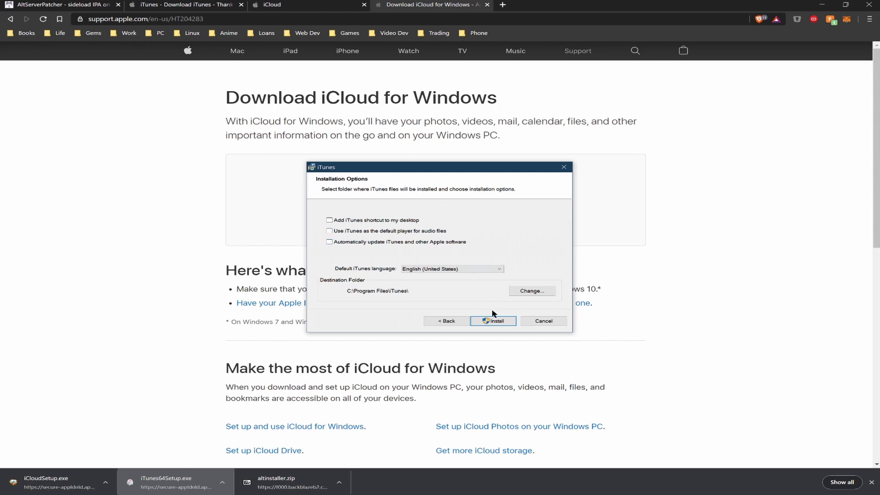
{"action": "left_click", "coordinate": [493, 321]}
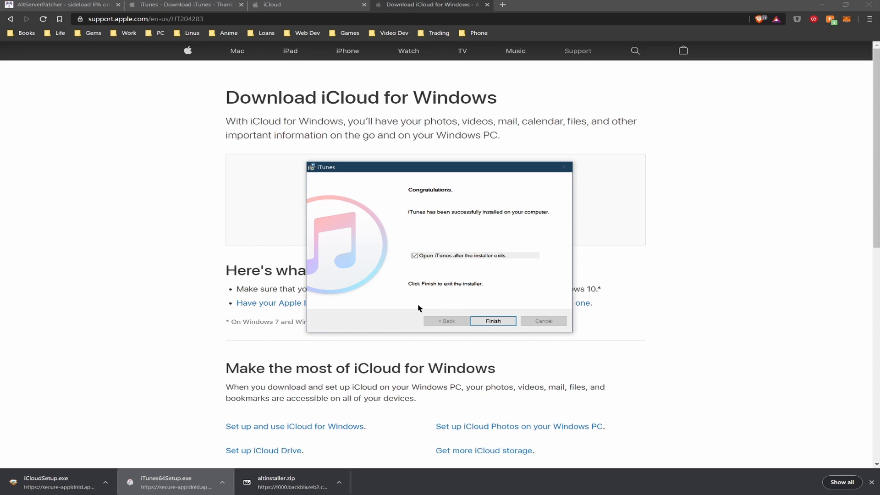
{"action": "left_click", "coordinate": [415, 255]}
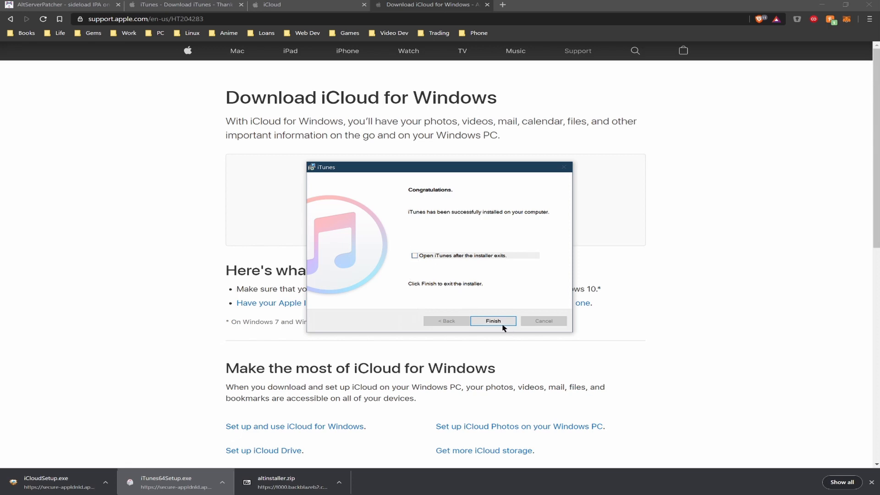
Close the iTunes installer, run iCloudSetup.exe, accept the license and install iCloud
{"action": "left_click", "coordinate": [493, 320]}
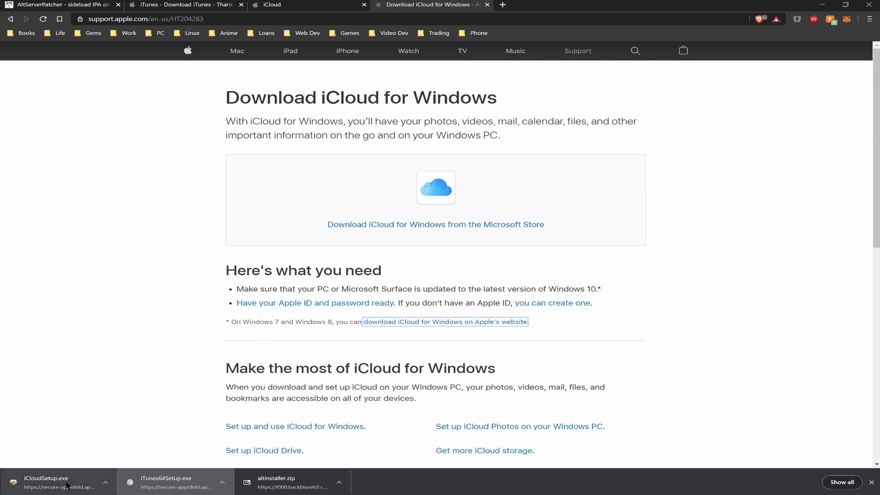
{"action": "left_click", "coordinate": [48, 482]}
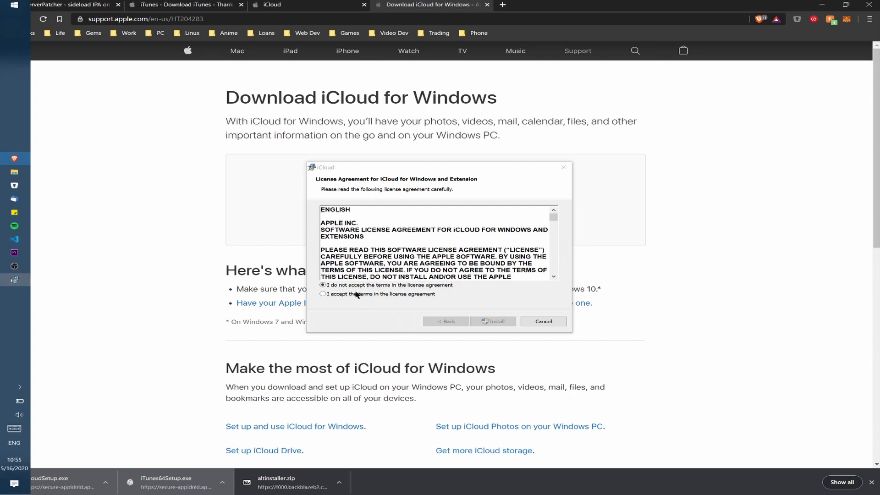
{"action": "left_click", "coordinate": [492, 321]}
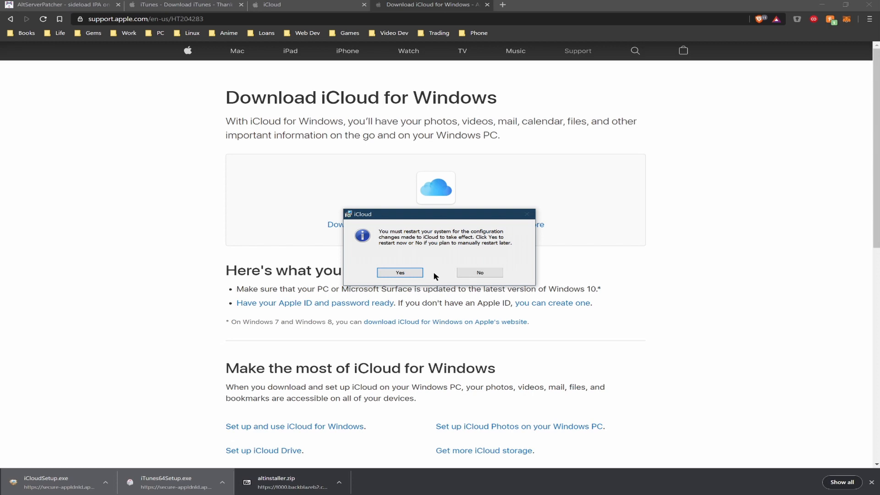
Answer the restart prompt and dismiss the iCloud sign-in window without signing in
{"action": "left_click", "coordinate": [480, 273]}
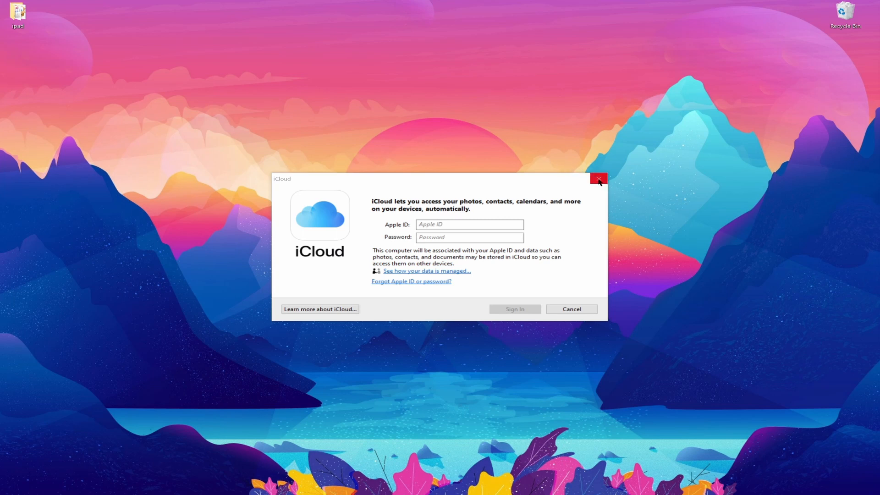
{"action": "mouse_move", "coordinate": [598, 180]}
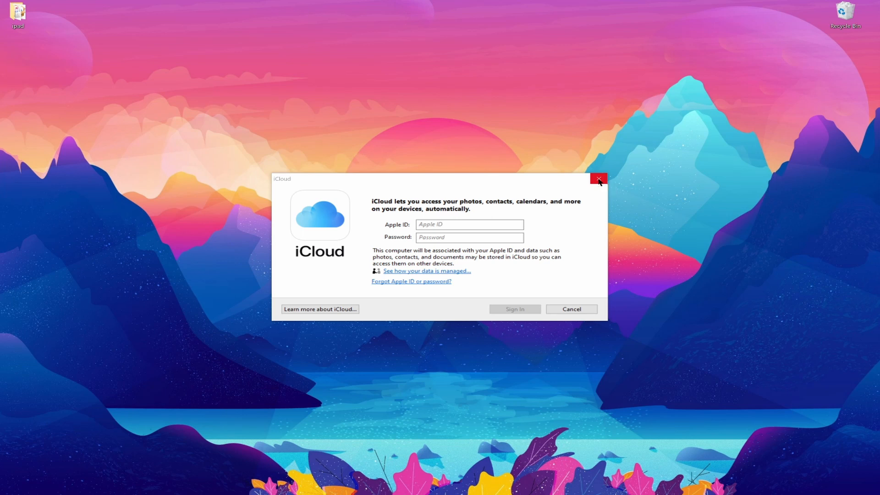
{"action": "left_click", "coordinate": [598, 180]}
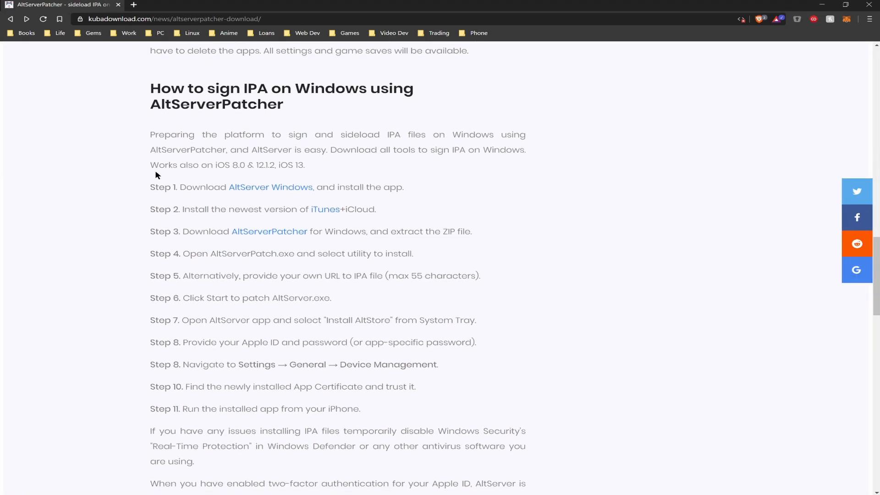
Download AltServerPatcher.exe into the ipad folder and open that folder in File Explorer
{"action": "left_click", "coordinate": [268, 231]}
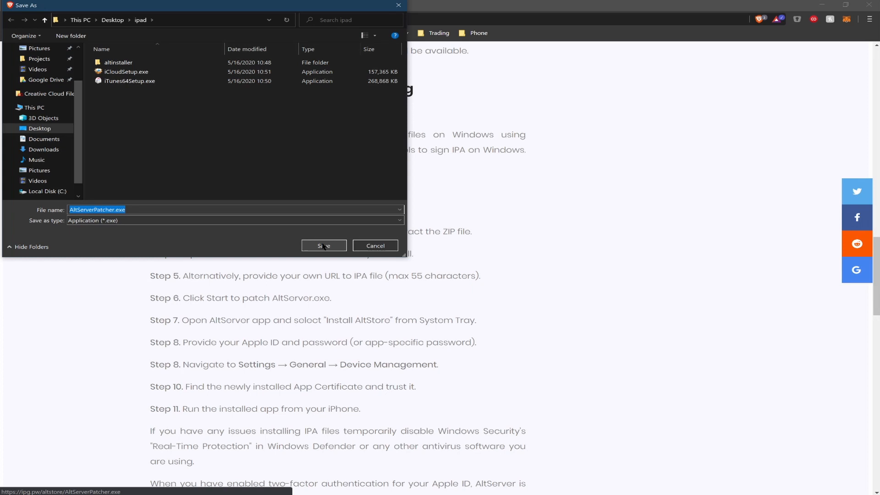
{"action": "left_click", "coordinate": [323, 245]}
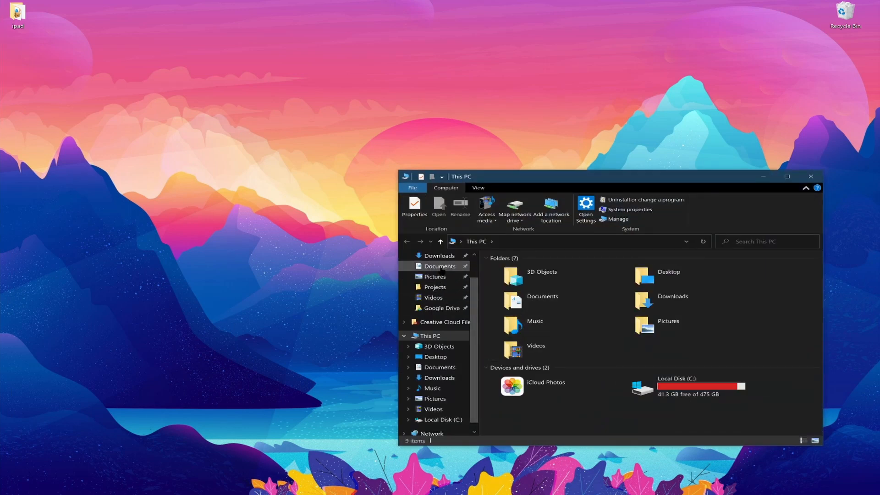
{"action": "left_click", "coordinate": [668, 275]}
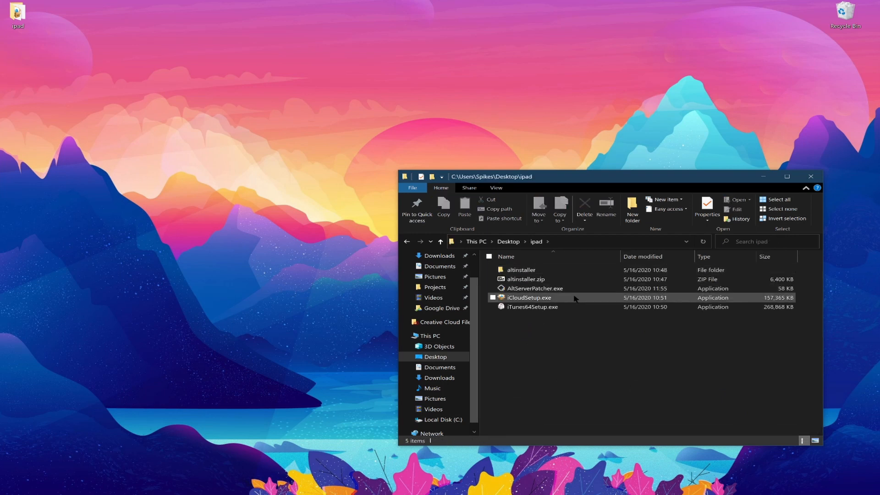
{"action": "mouse_move", "coordinate": [534, 288]}
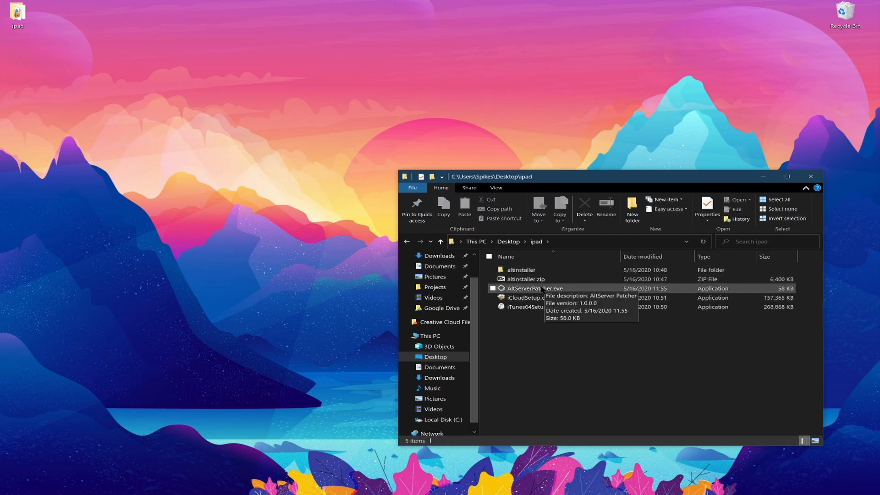
Run AltServerPatcher, select Phoenix as the utility, patch AltServer, and acknowledge the Done message
{"action": "double_click", "coordinate": [527, 288]}
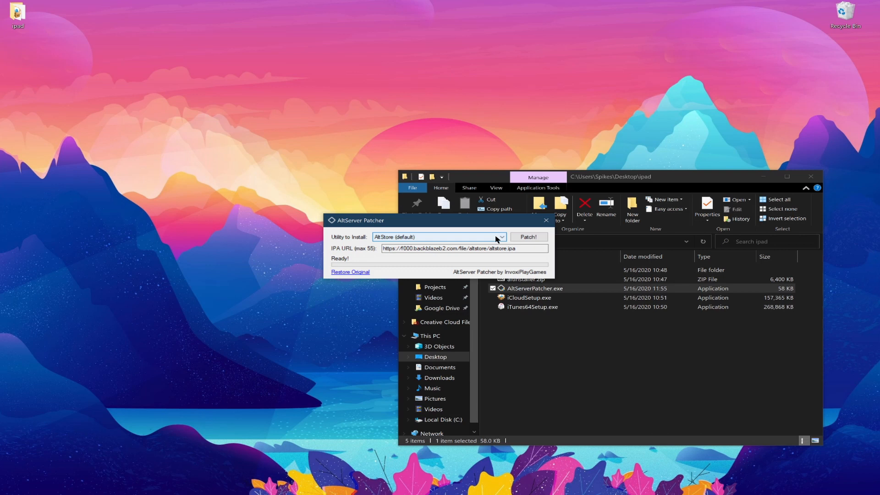
{"action": "mouse_move", "coordinate": [359, 241]}
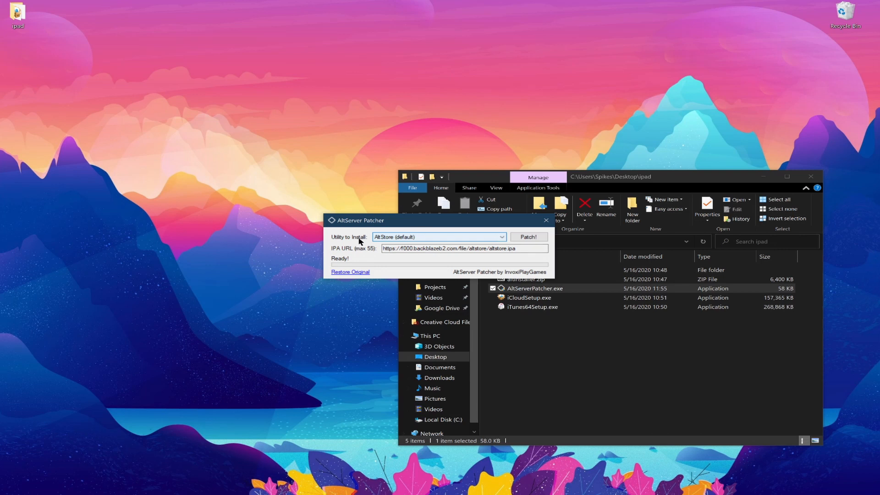
{"action": "left_click", "coordinate": [500, 237]}
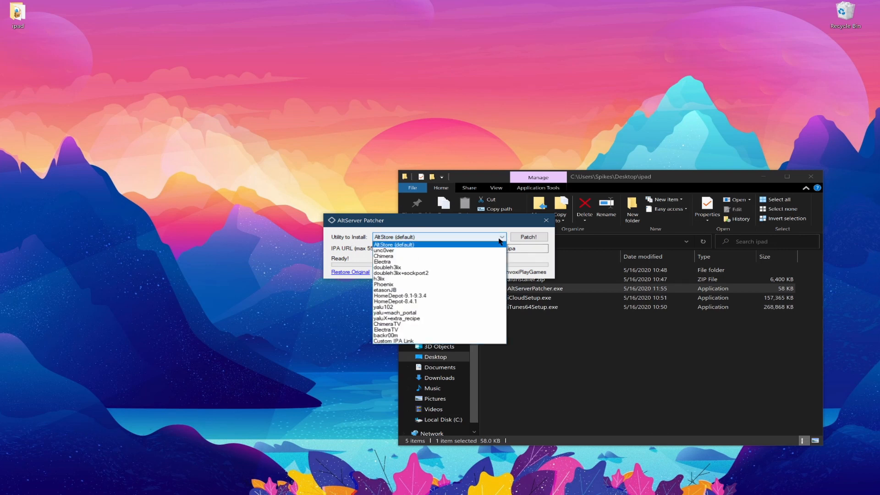
{"action": "left_click", "coordinate": [383, 284]}
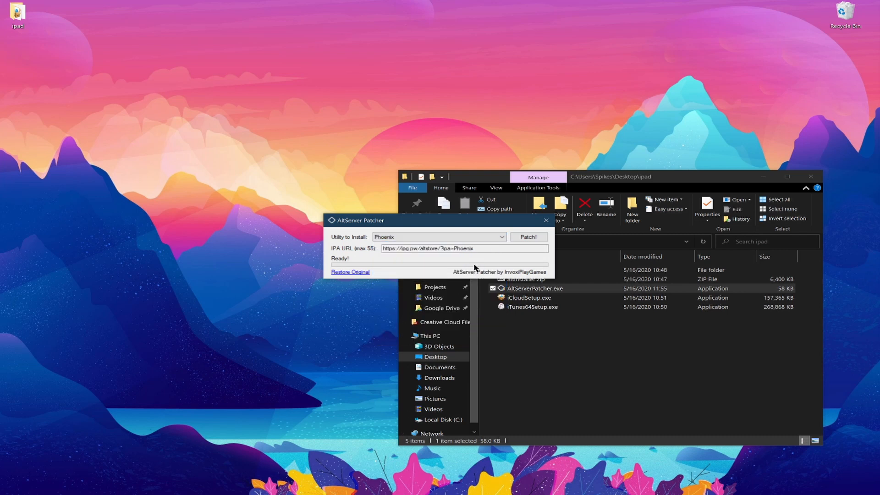
{"action": "left_click", "coordinate": [527, 237]}
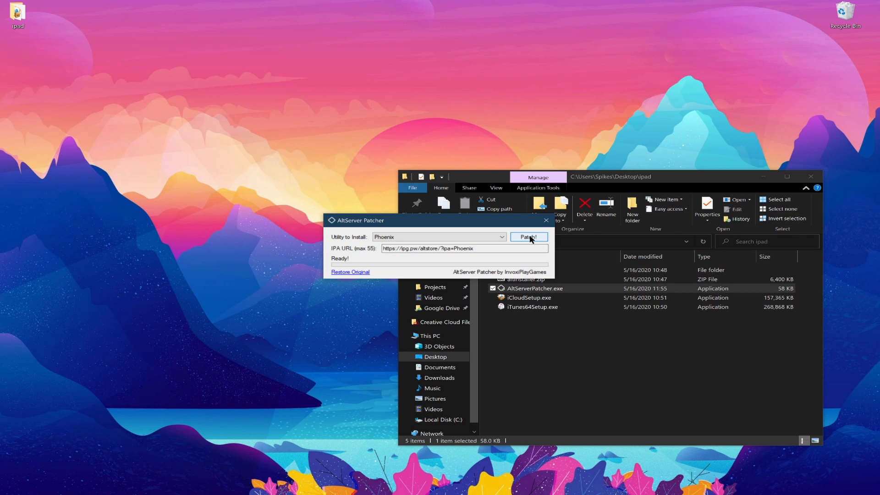
{"action": "left_click", "coordinate": [528, 237]}
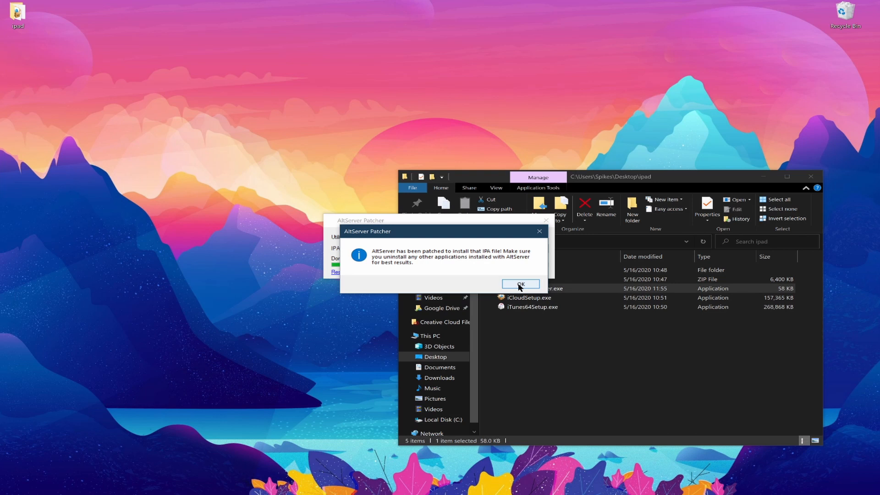
{"action": "left_click", "coordinate": [520, 284]}
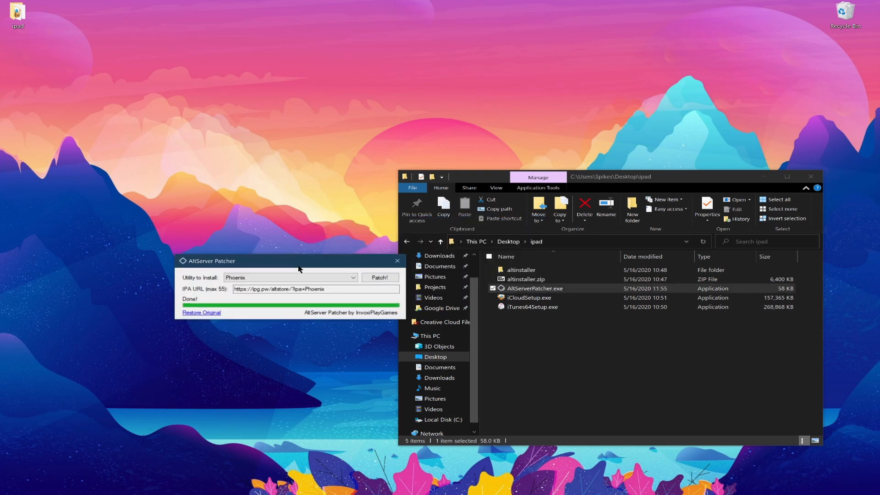
{"action": "left_click", "coordinate": [6, 486]}
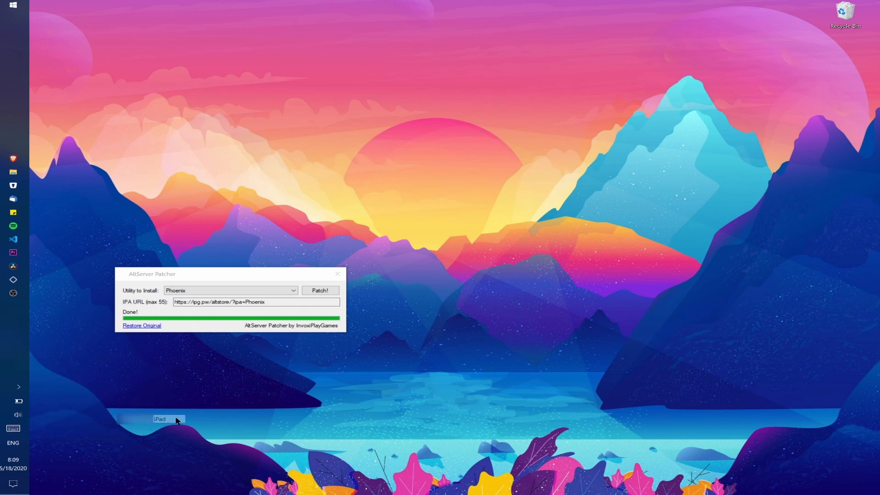
{"action": "left_click", "coordinate": [320, 290]}
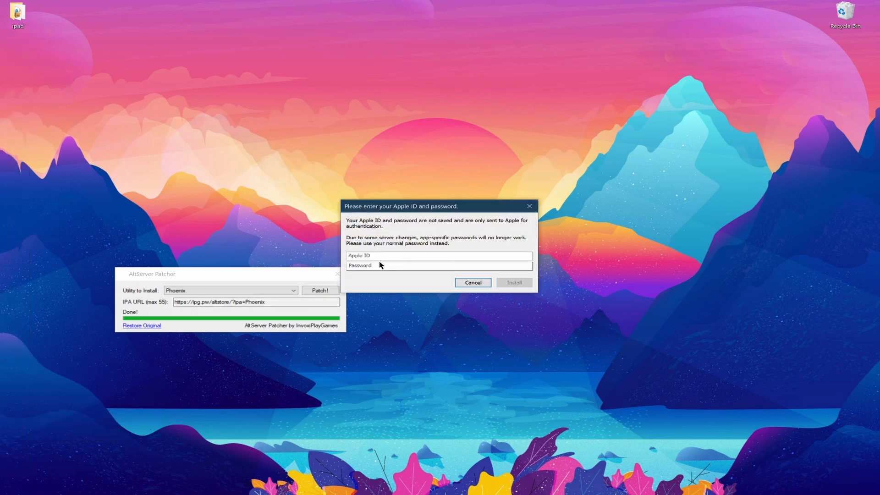
{"action": "left_click", "coordinate": [439, 256]}
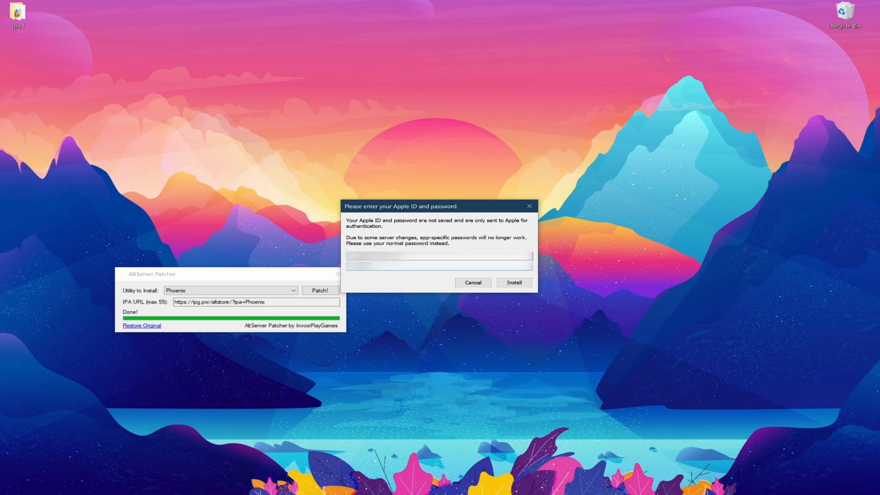
{"action": "left_click", "coordinate": [513, 282]}
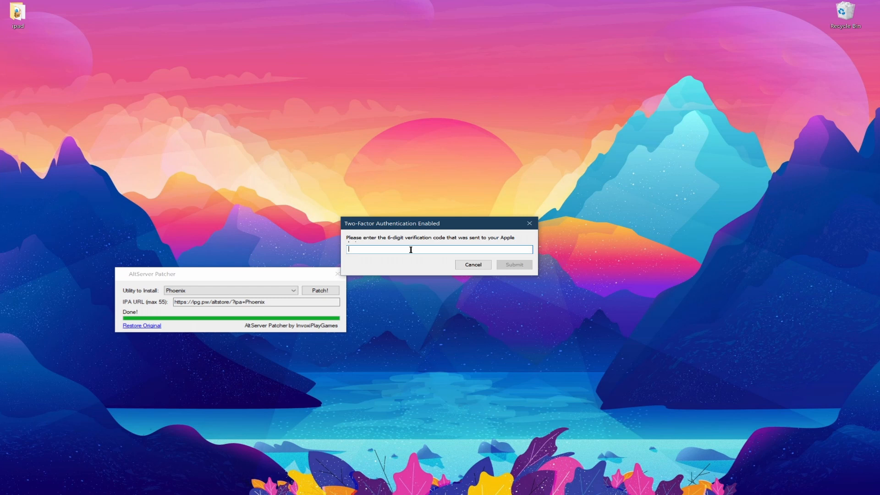
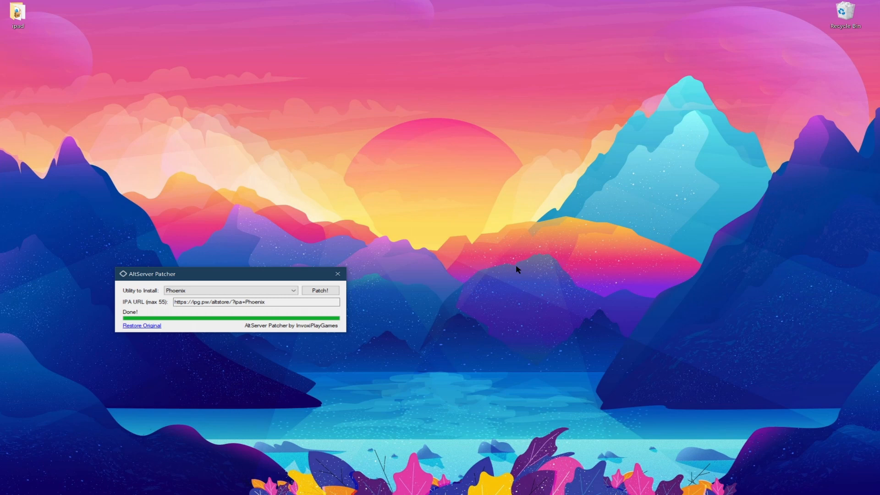
Submit the verification code and continue past the existing AltStore install warning
{"action": "left_click", "coordinate": [320, 290]}
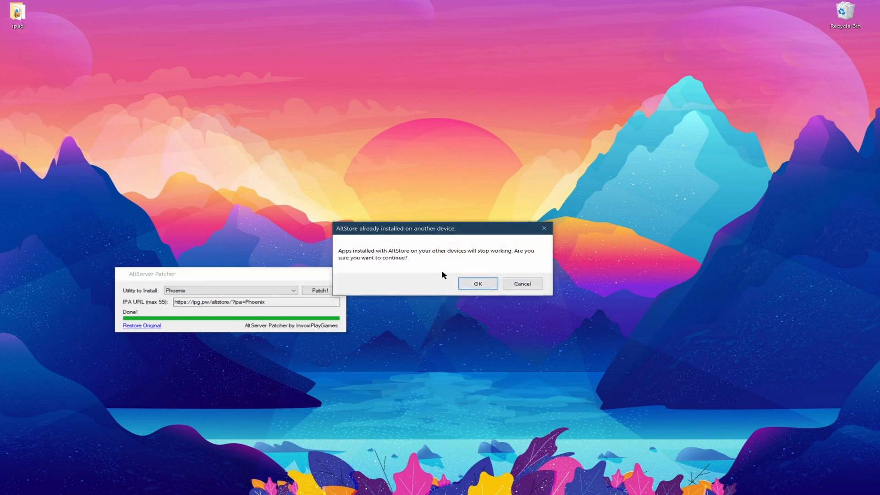
{"action": "left_click", "coordinate": [477, 283]}
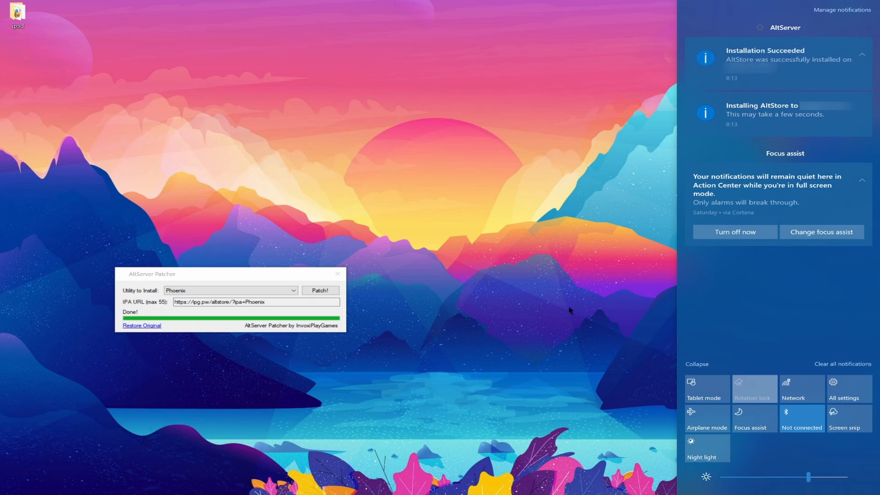
{"action": "mouse_move", "coordinate": [630, 169]}
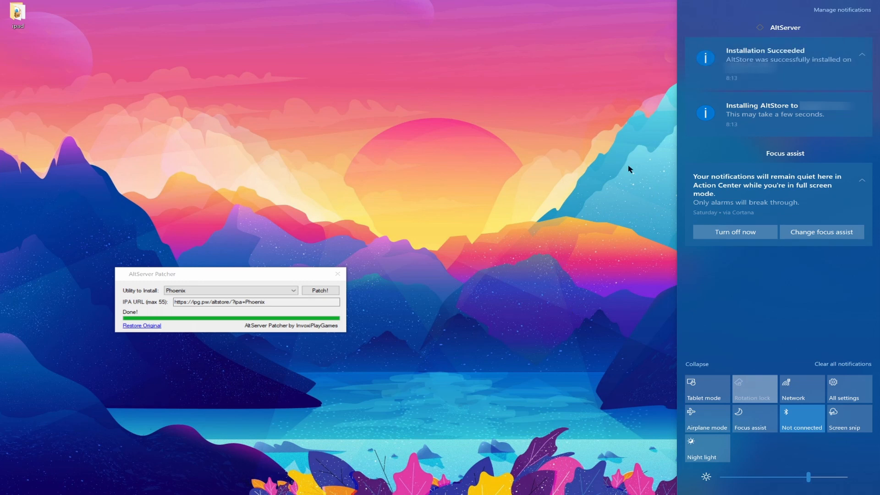
{"action": "mouse_move", "coordinate": [443, 175]}
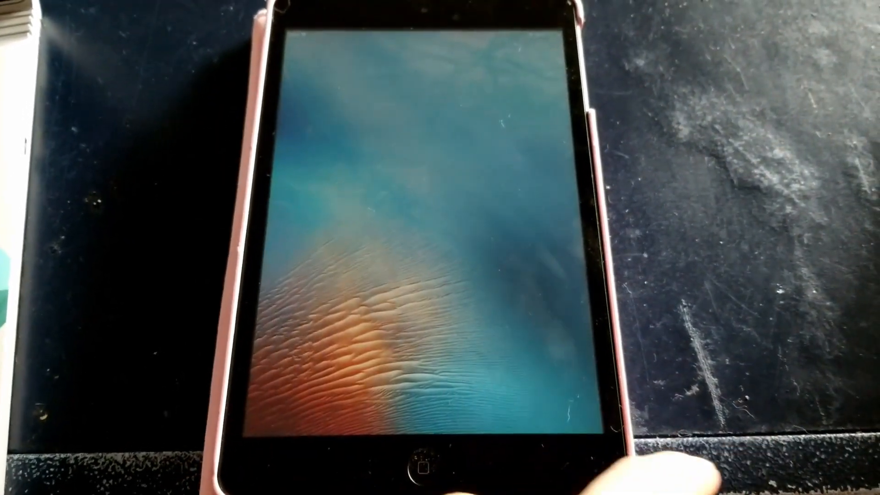
Wake the iPad and trust Phoenix's developer profile under Settings > General > Device Management
{"action": "left_click", "coordinate": [415, 470]}
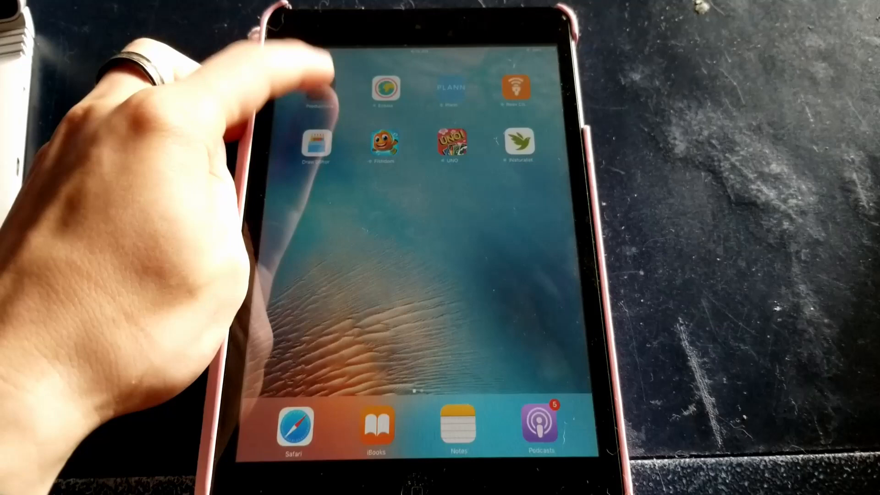
{"action": "left_click", "coordinate": [316, 90]}
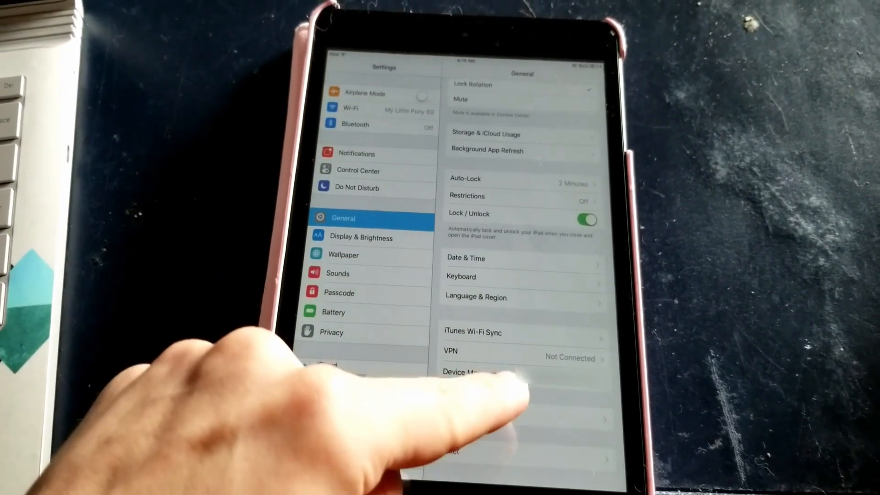
{"action": "left_click", "coordinate": [473, 372]}
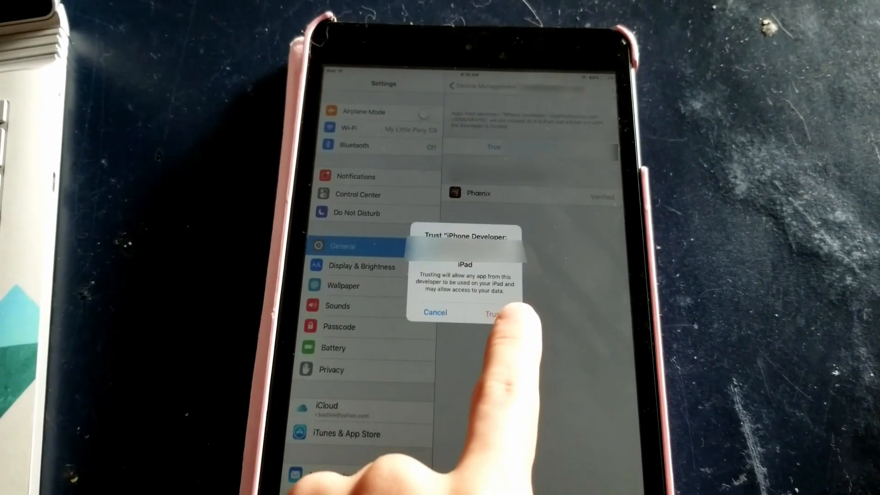
{"action": "left_click", "coordinate": [493, 312]}
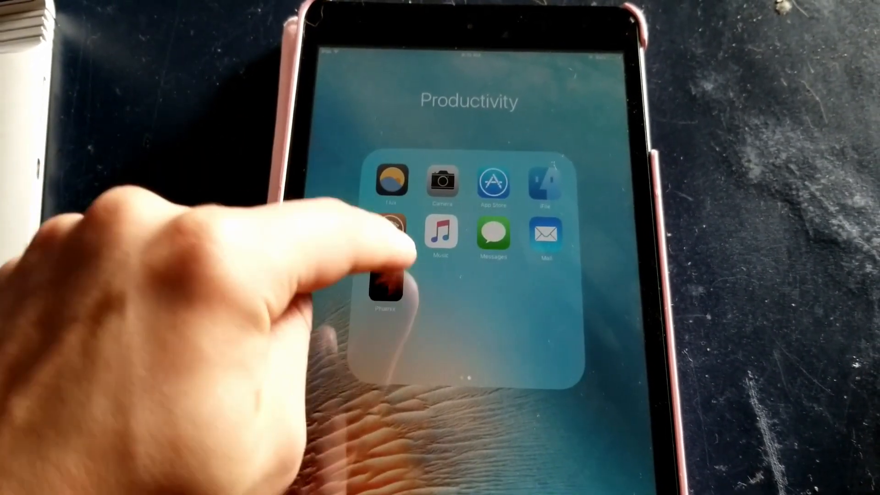
Kickstart the Phoenix jailbreak with provided offsets, then reopen Phoenix to confirm Cydia is available
{"action": "left_click", "coordinate": [386, 286]}
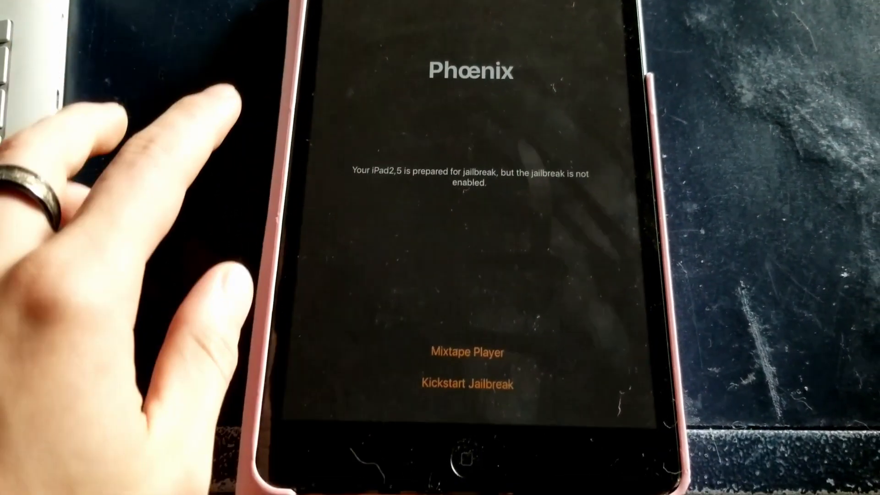
{"action": "left_click", "coordinate": [463, 385]}
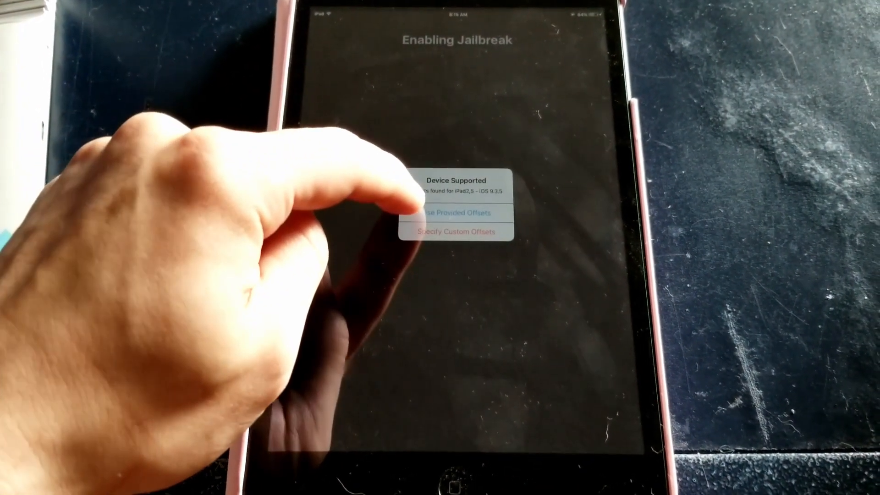
{"action": "left_click", "coordinate": [455, 212]}
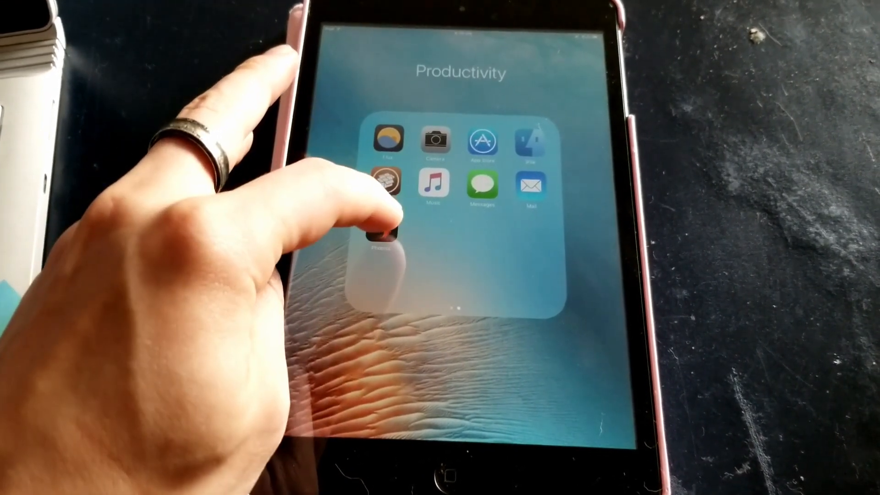
{"action": "left_click", "coordinate": [381, 232]}
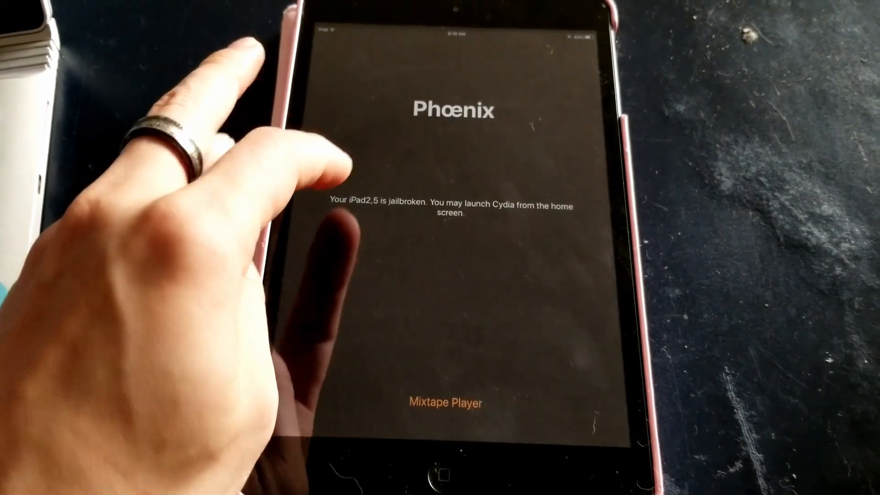